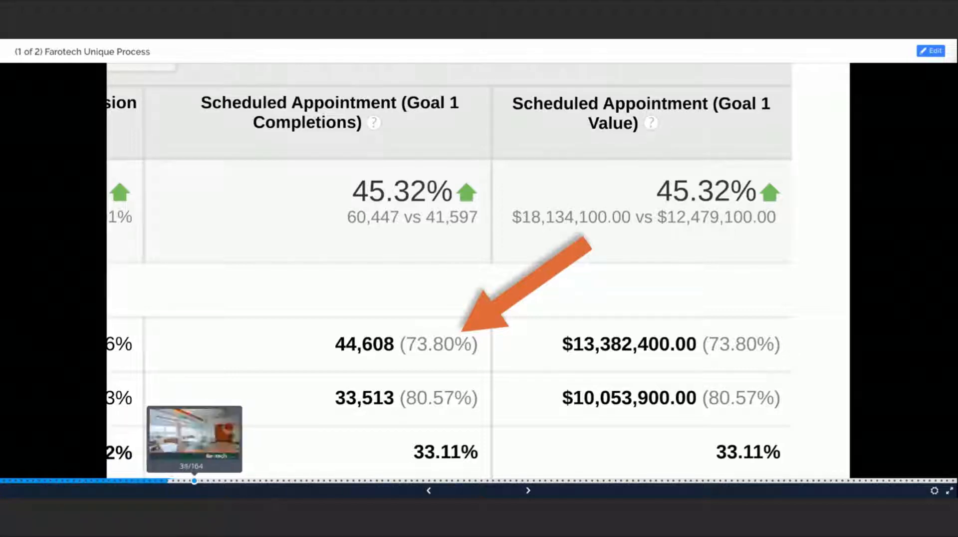
# Step: Advance the timeline to the scroll heatmap of the Rothman Institute homepage
pyautogui.moveTo(194, 483); pyautogui.dragTo(286, 483)
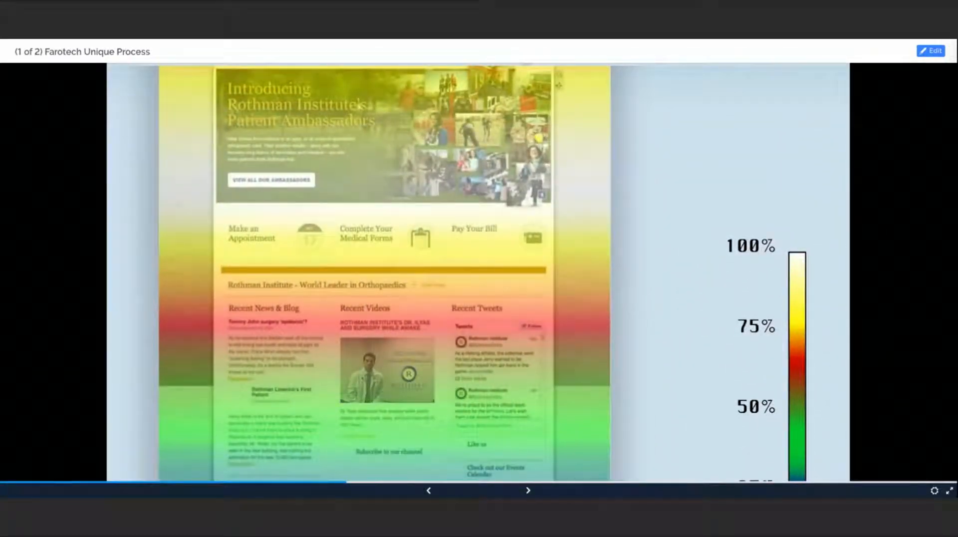
# Step: Advance past the video engagement statistics to the email-gated video slide
pyautogui.click(275, 236)
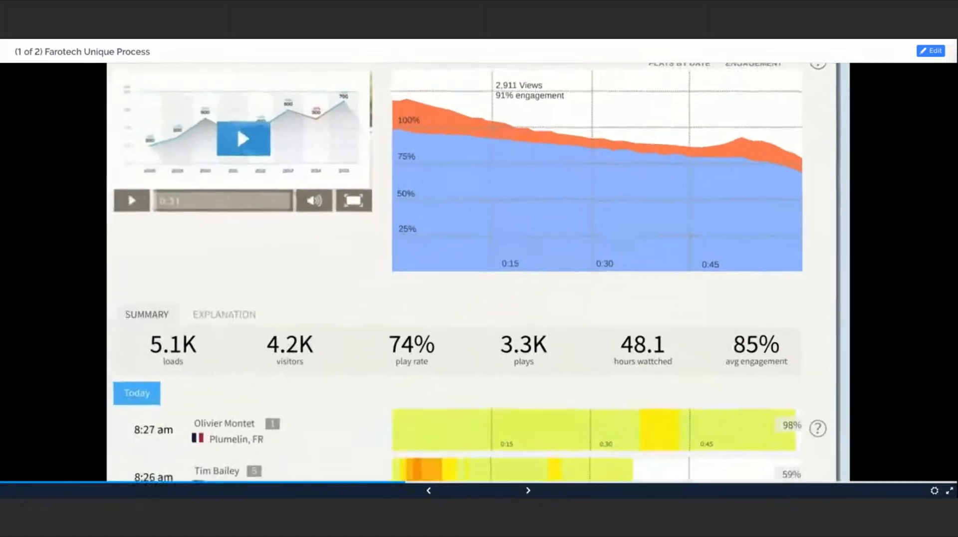
pyautogui.click(243, 137)
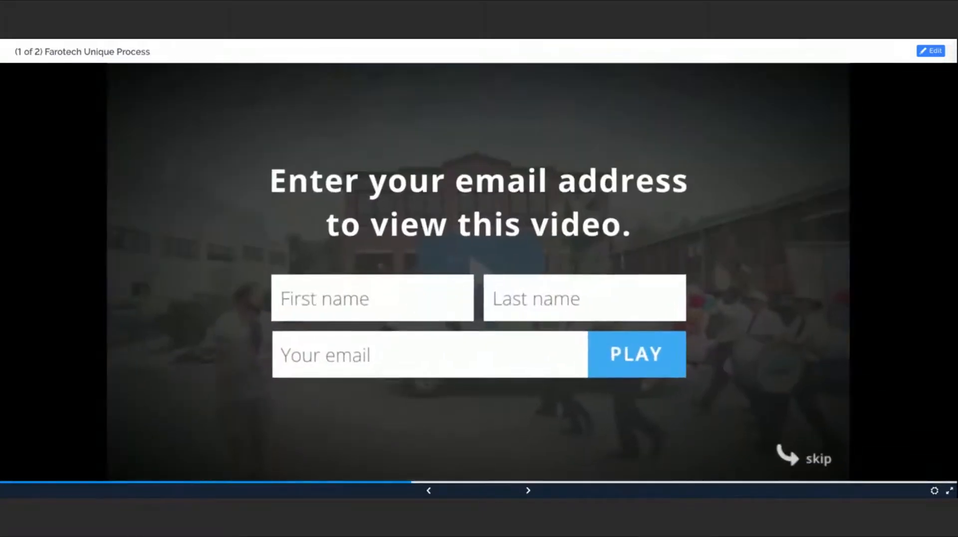